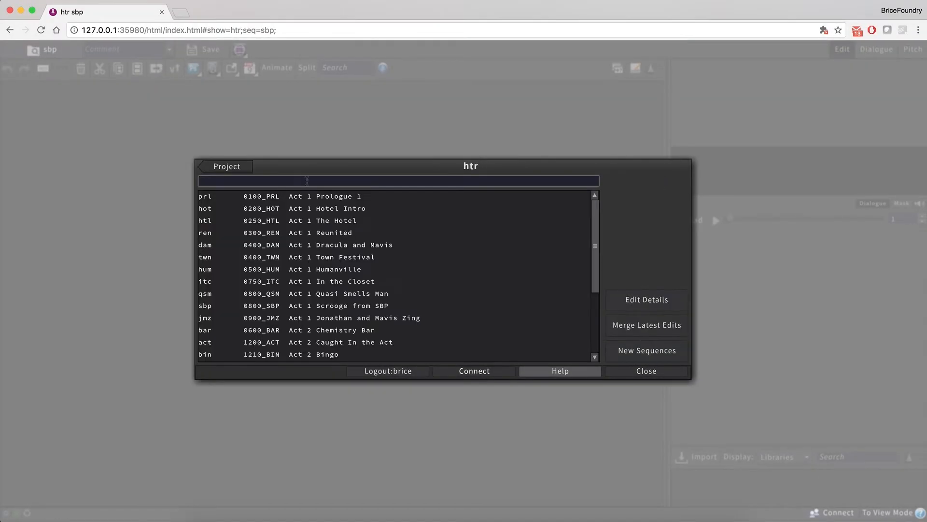
Step: Filter the project browser with 'scr' and start a clean version of the empty sbp sequence
text(scr)
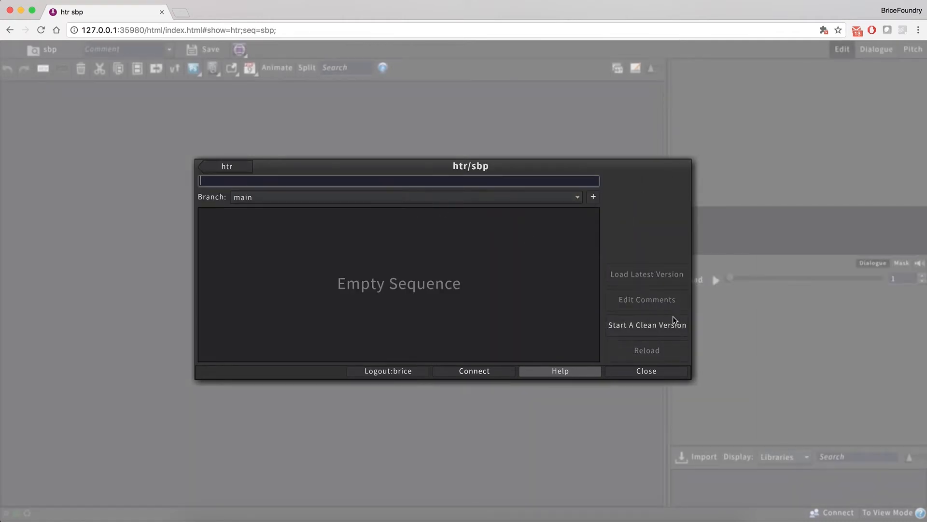
click(647, 324)
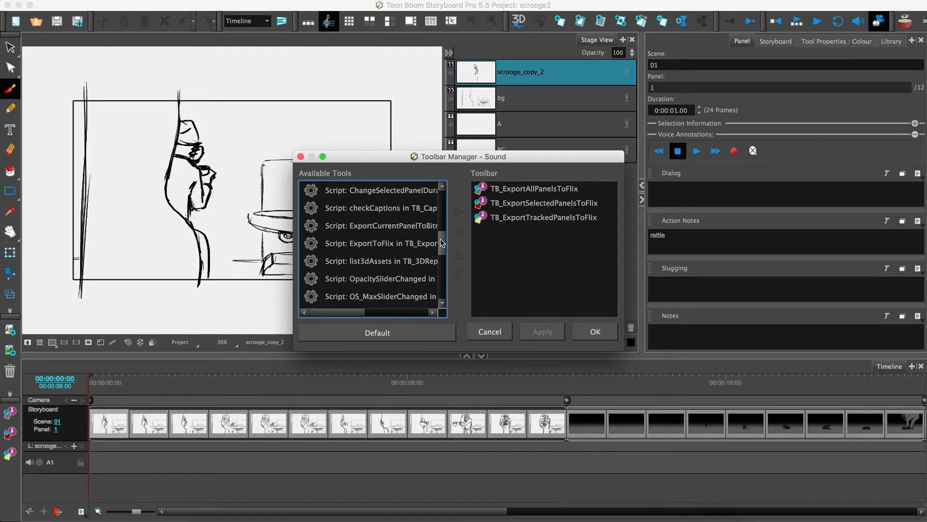
Step: Pick the TB_ExportTrackedPanelsToFlix script in Toolbar Manager to export the panels to Flix
scroll(up, 3)
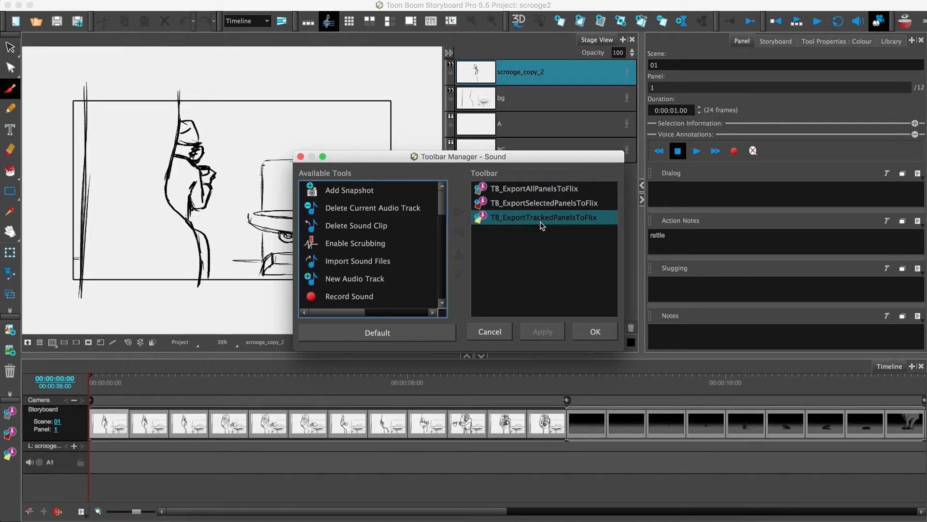
click(488, 332)
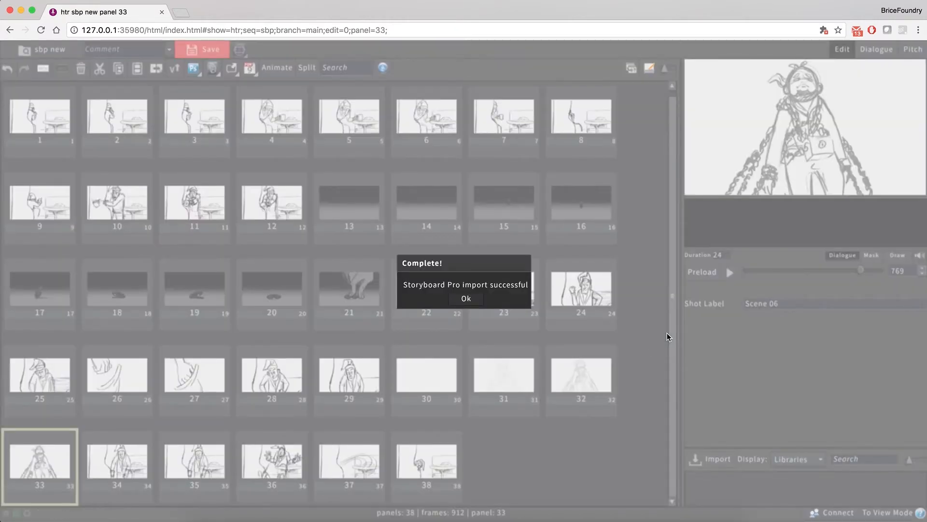
Step: Acknowledge the import and review panels 1 and 4 with their action notes
click(466, 298)
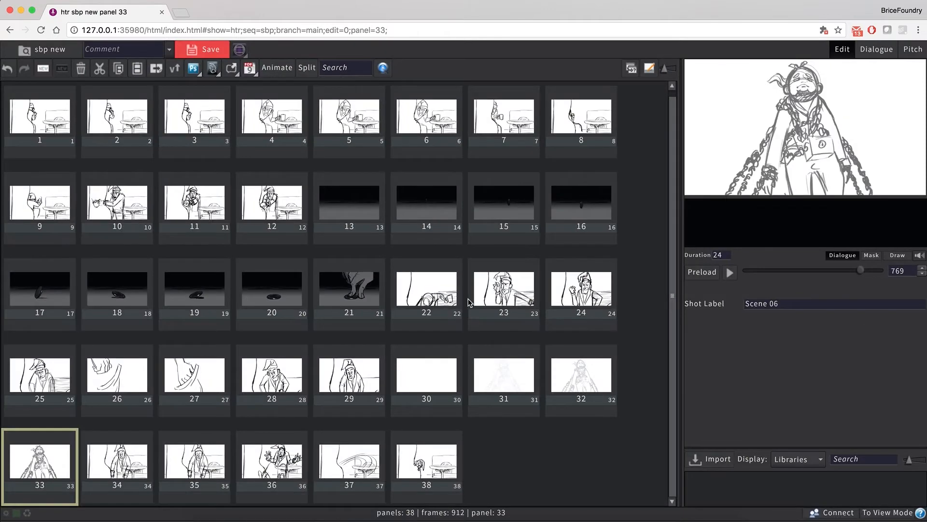
click(40, 122)
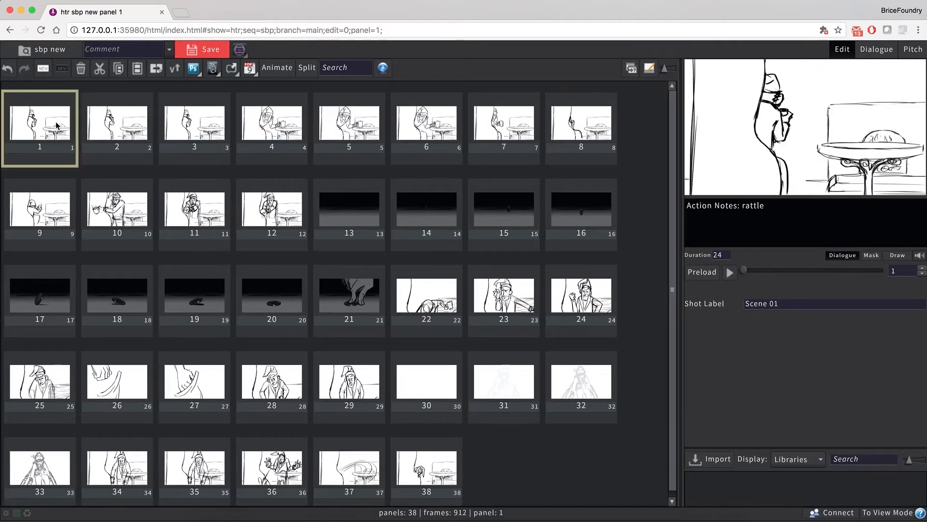
click(745, 205)
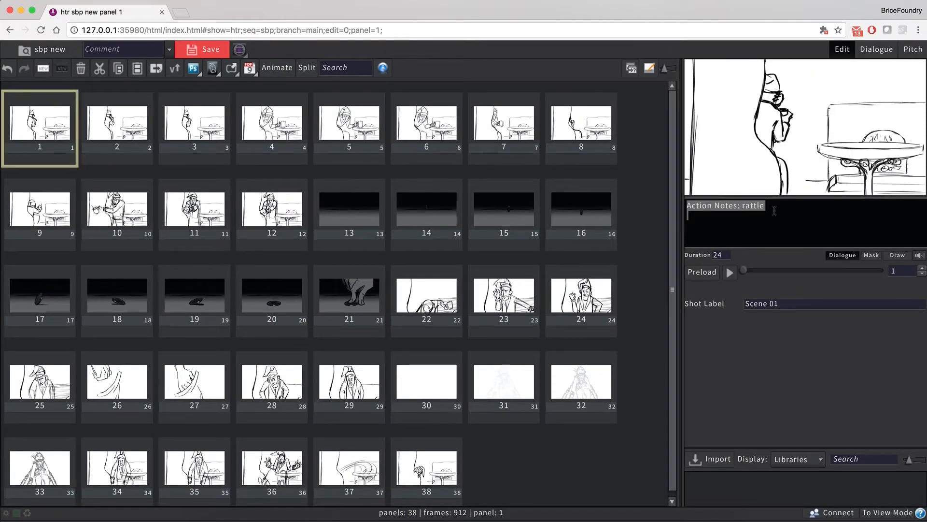
click(272, 127)
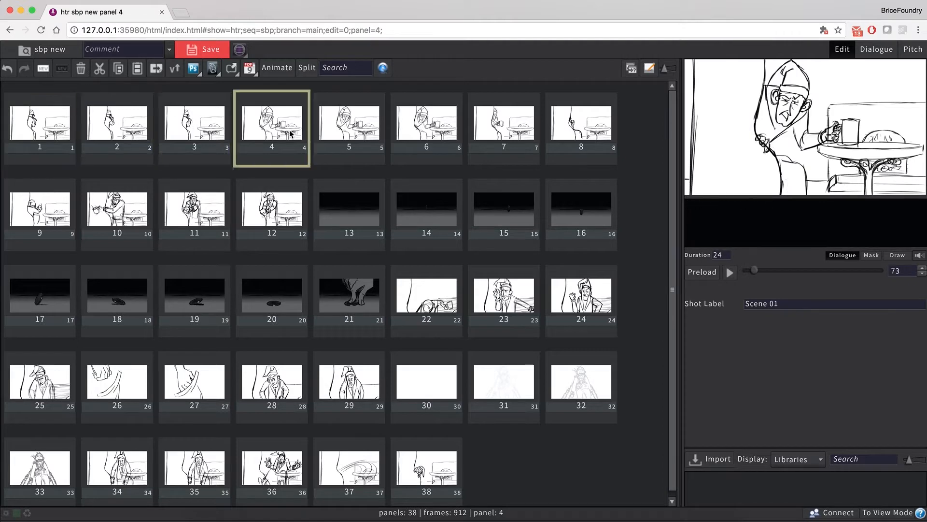
Step: Turn scene markers on to group the panels into Scene 01–07 and begin a version comment
right_click(40, 122)
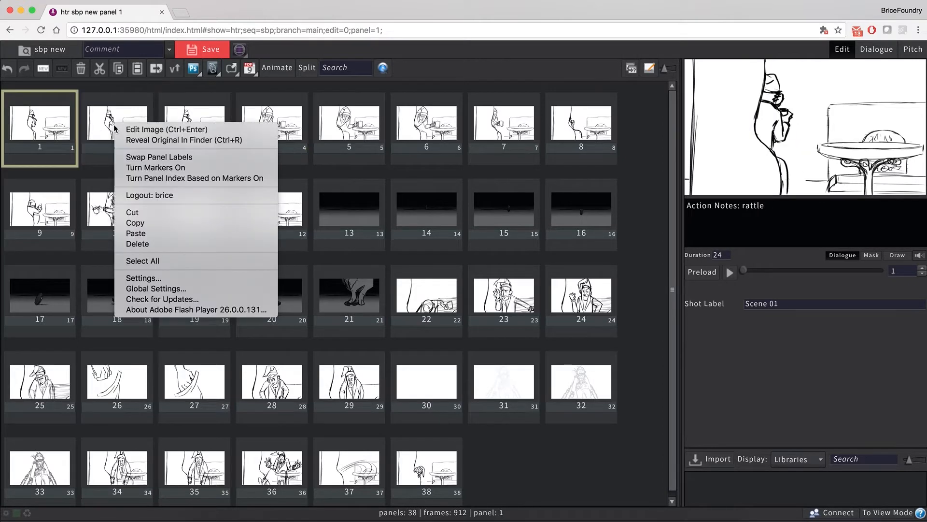
mouse_move(157, 167)
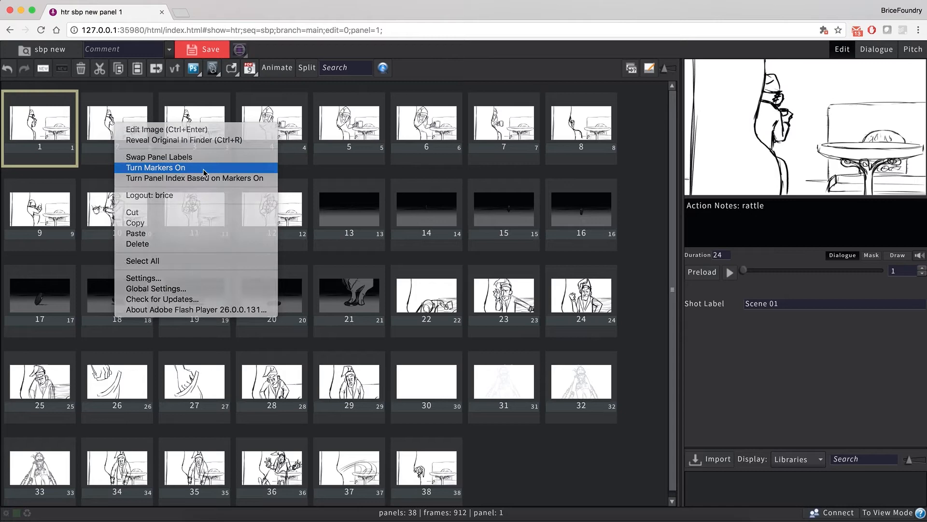
click(156, 167)
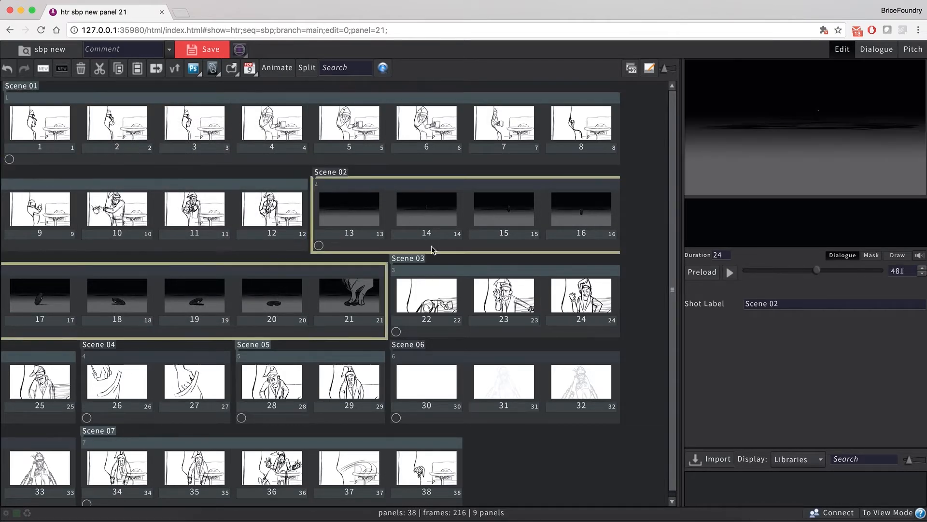
click(39, 382)
text(1st import fro)
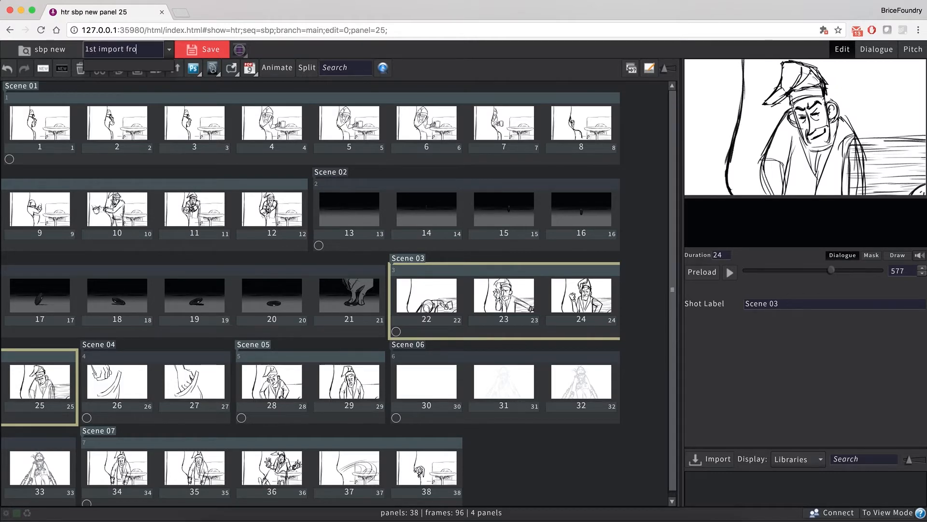
Step: Save the board as version v1, select panel 18 and send the edit to Storyboard Pro
click(209, 49)
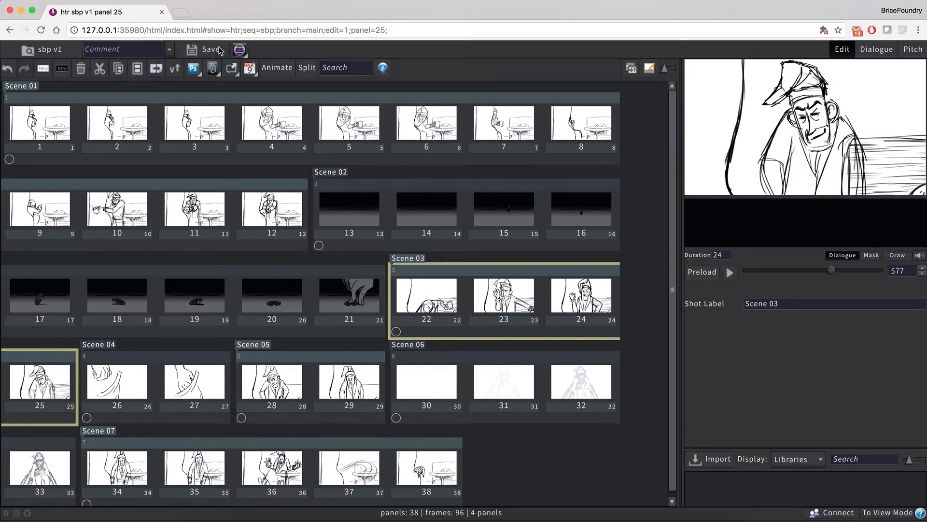
click(40, 123)
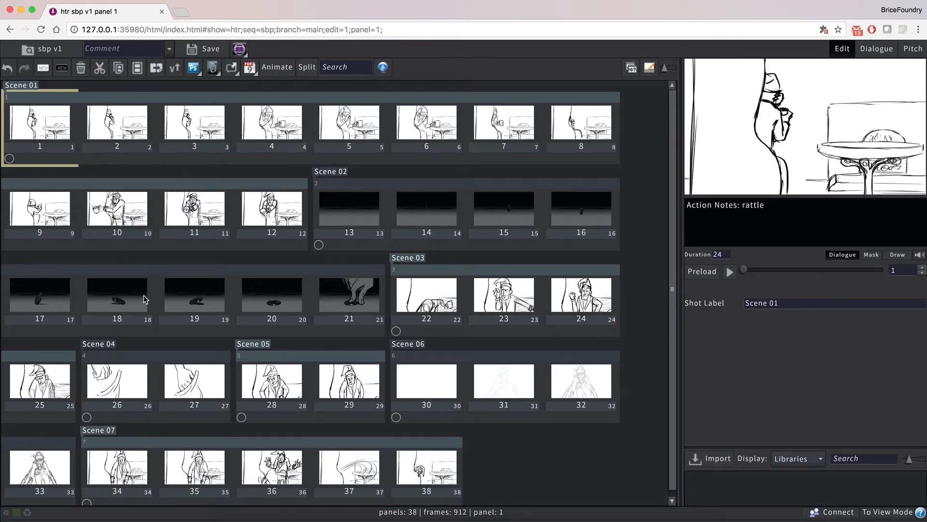
click(117, 298)
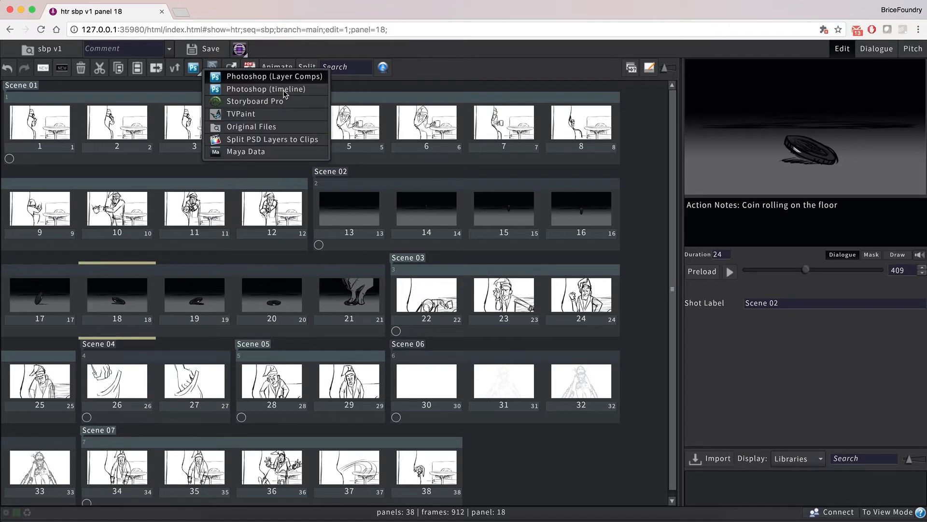
mouse_move(306, 105)
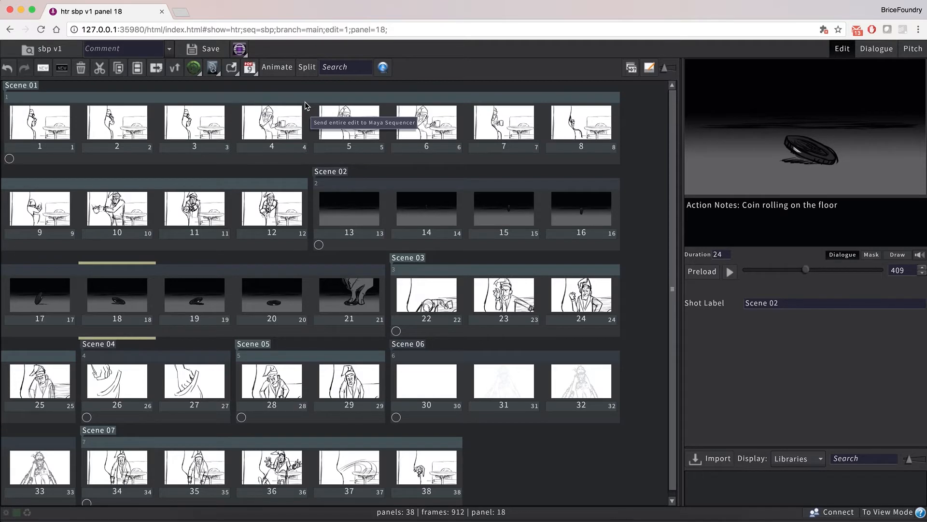
click(239, 49)
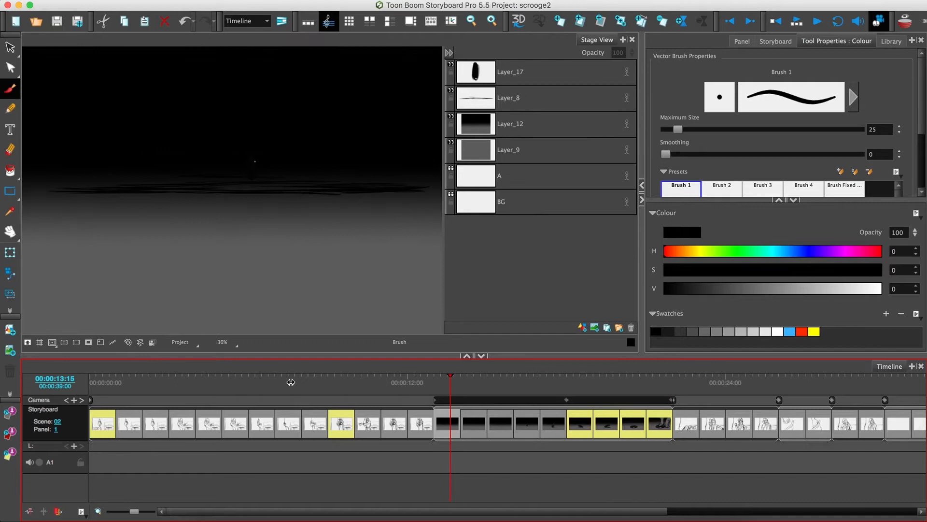
Step: Edit a panel in the Timeline so it is tracked for export back to Flix
click(90, 382)
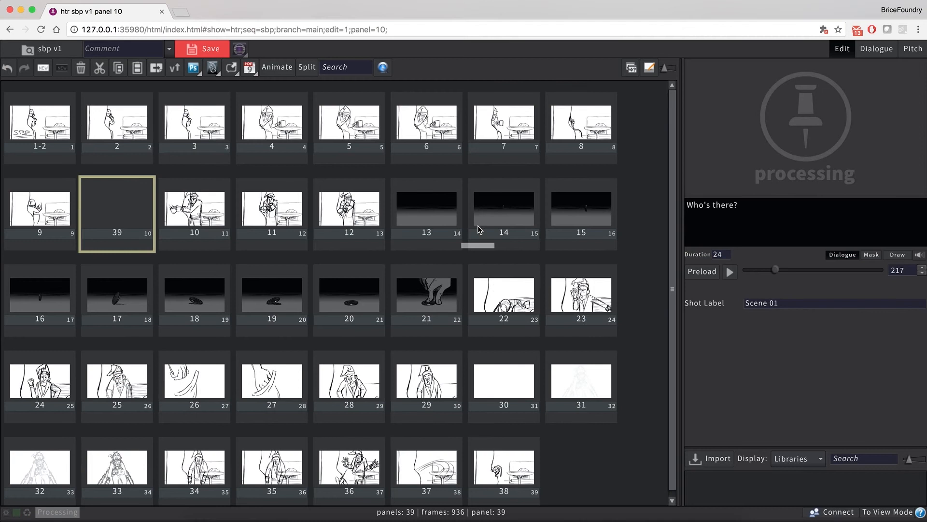
Step: Glance at the newly imported panels and dismiss the import success message
click(271, 289)
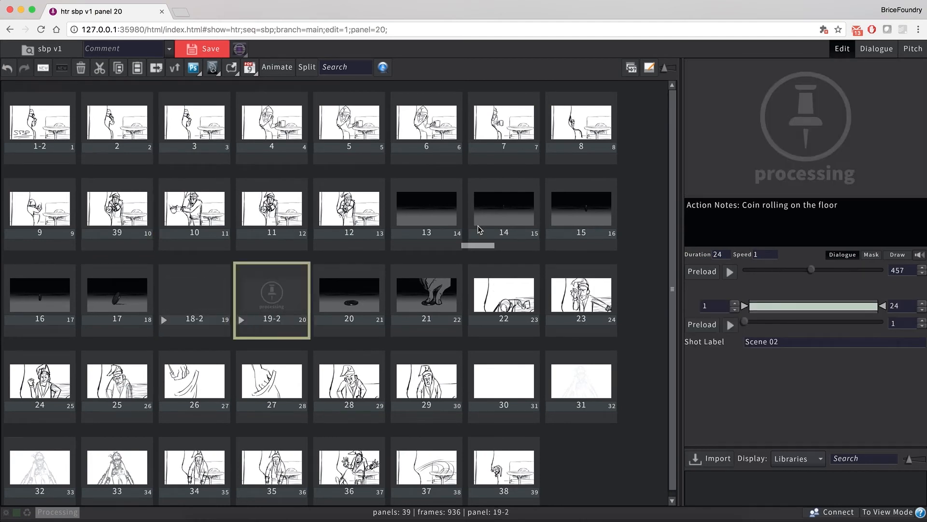
click(349, 293)
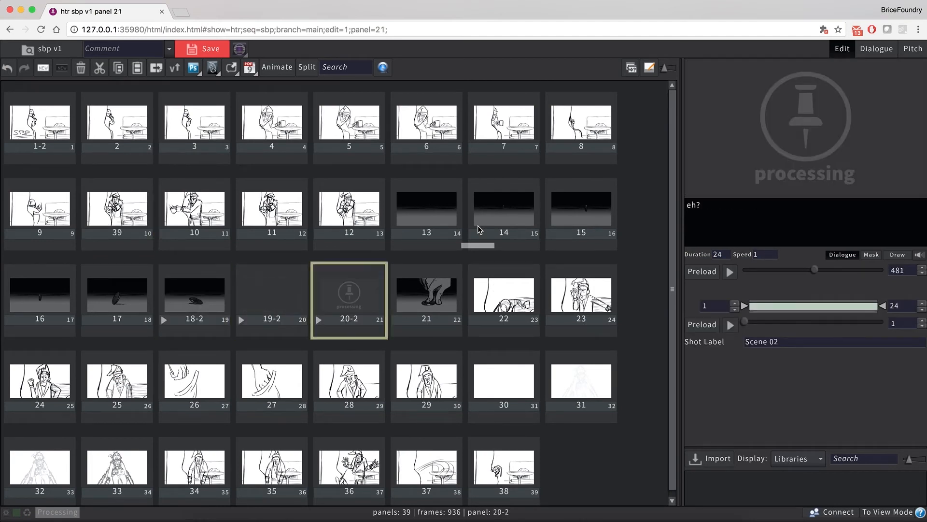
click(426, 290)
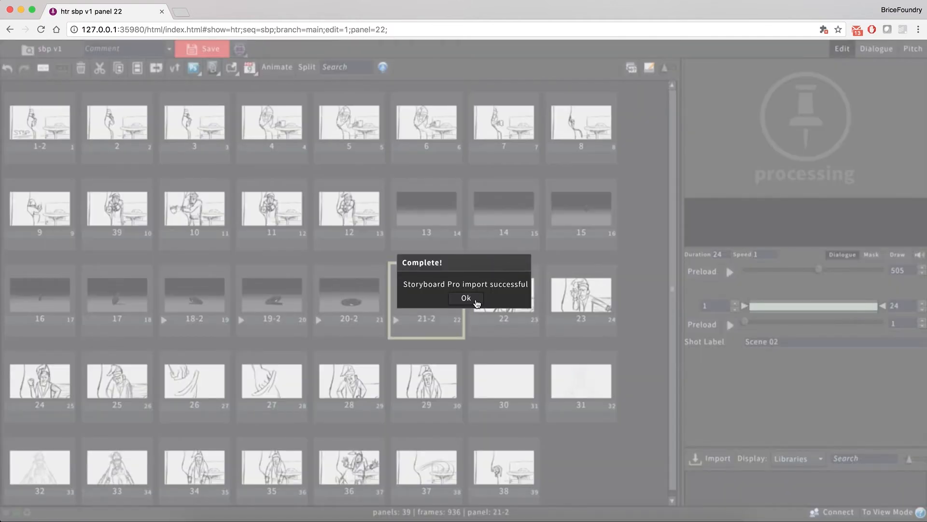
click(466, 297)
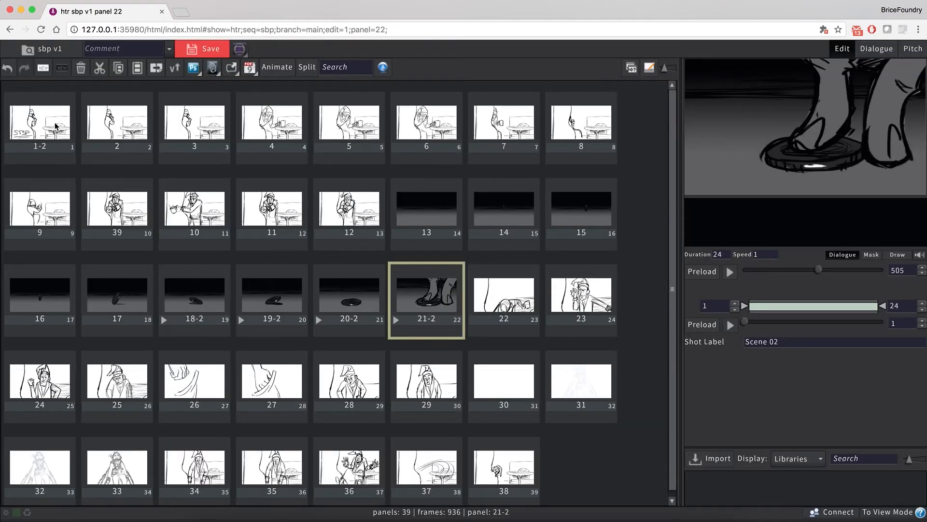
Step: Inspect panels 39, 18-2, 21-2, 22 and 1, playing back the animated ones
click(117, 206)
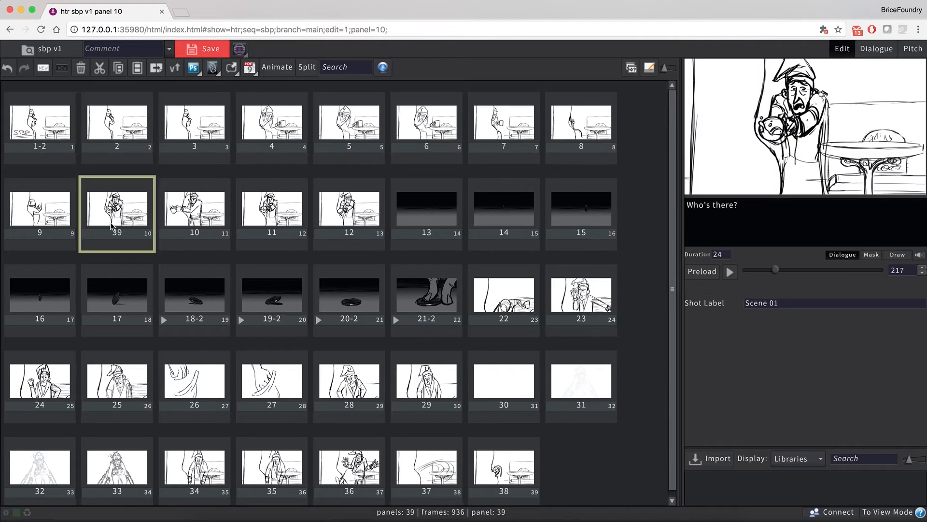
click(194, 290)
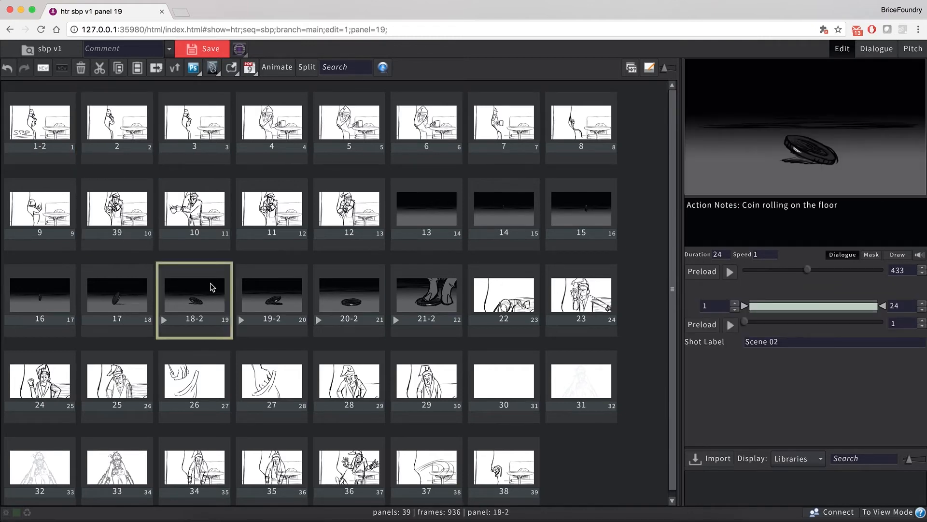
click(730, 271)
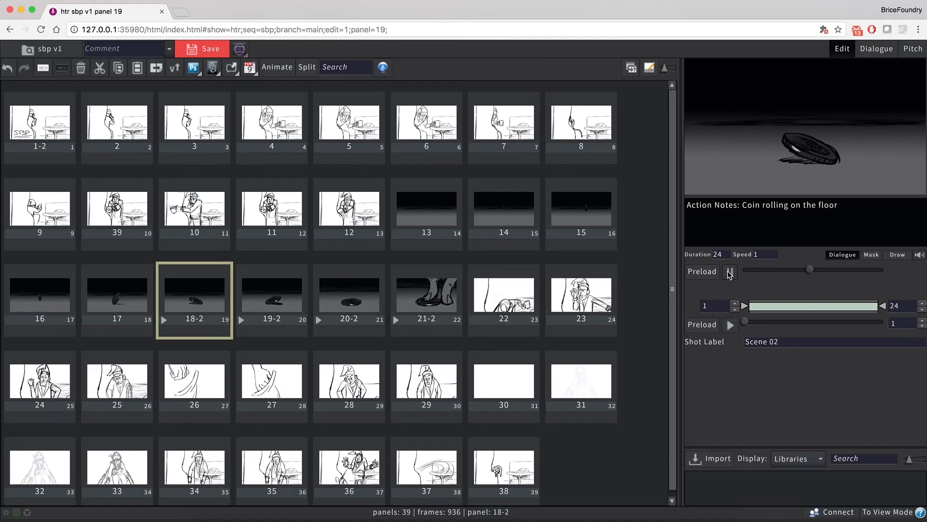
click(426, 288)
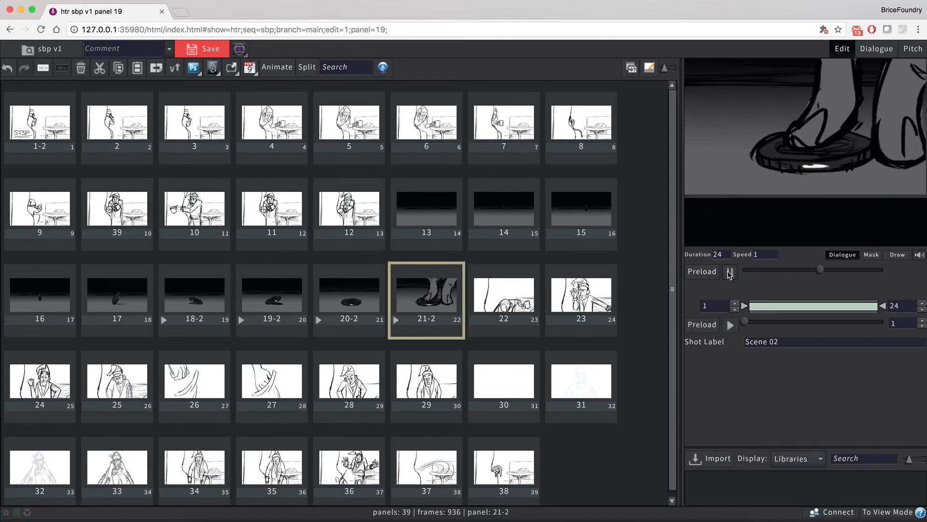
click(504, 290)
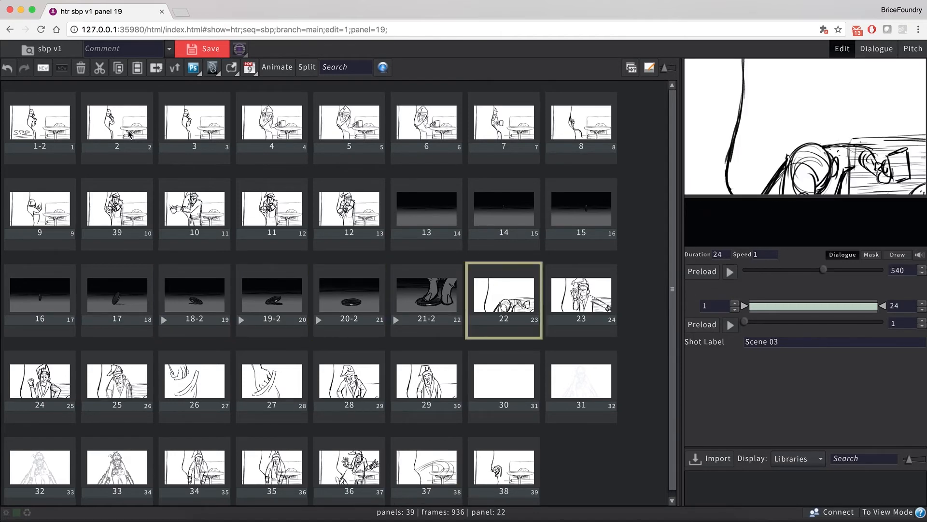
click(39, 125)
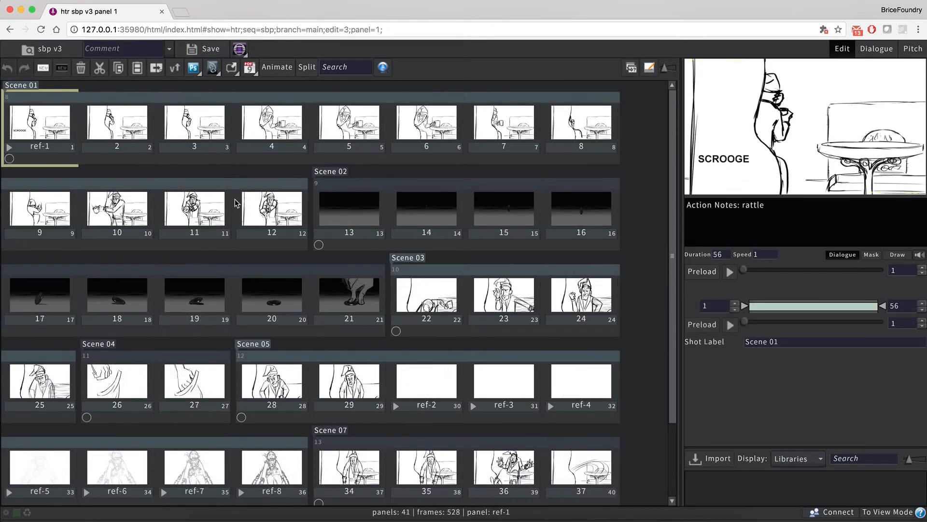
mouse_move(64, 118)
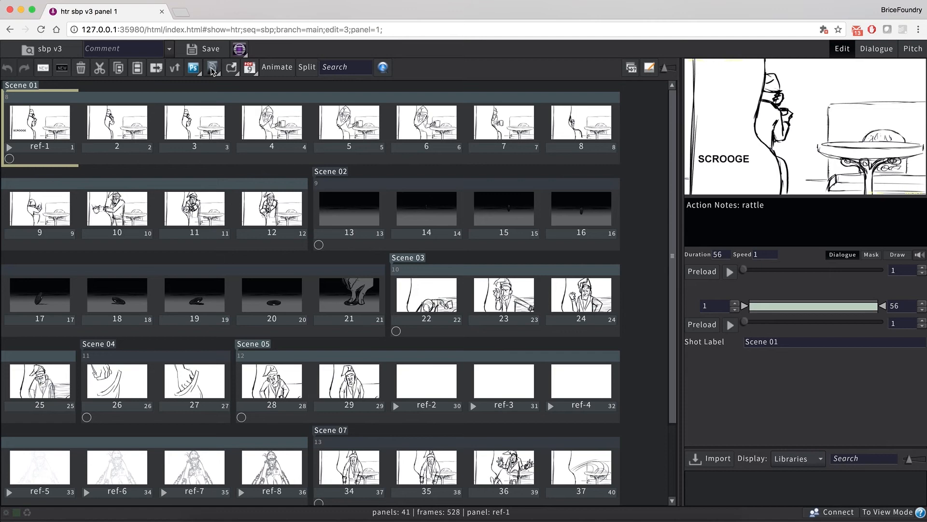
Step: Publish version v3 to editorial for StoryBoard Pro as htr_sbp_main_v3_sbp.xml and confirm
click(240, 48)
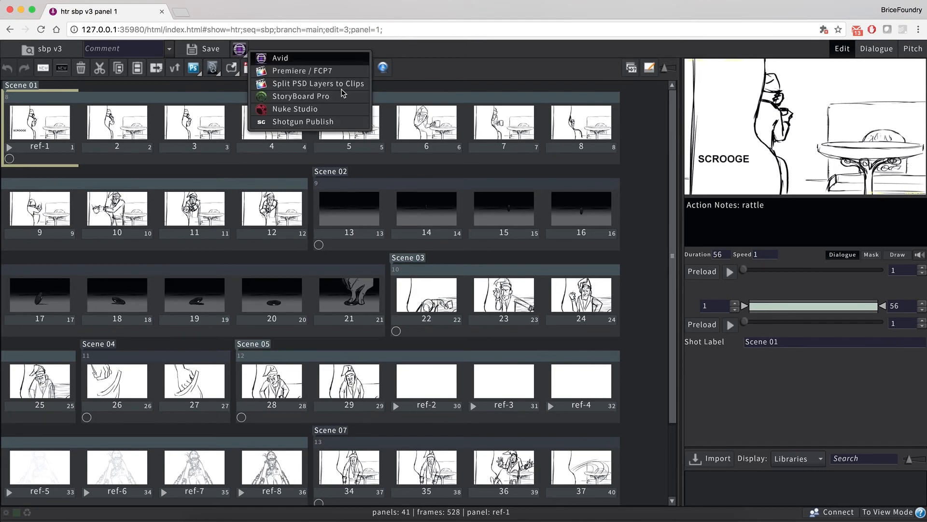
mouse_move(353, 100)
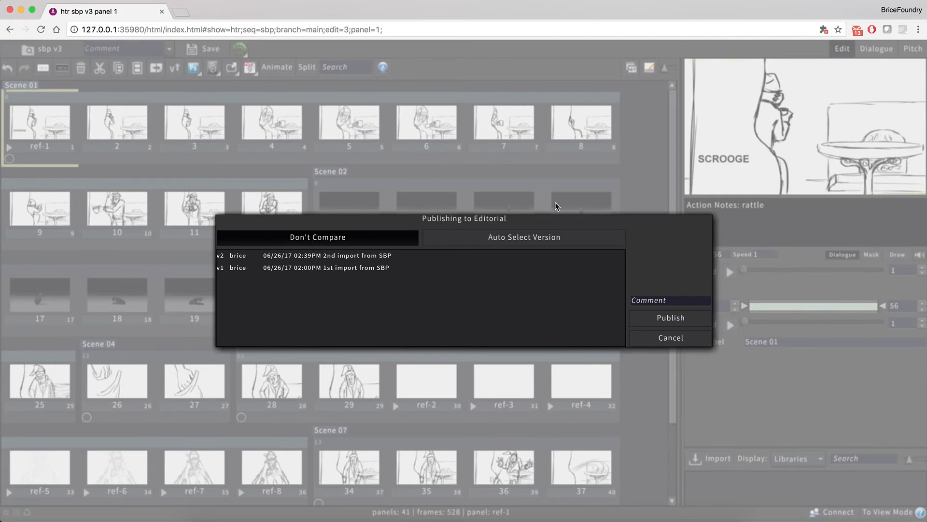
click(670, 318)
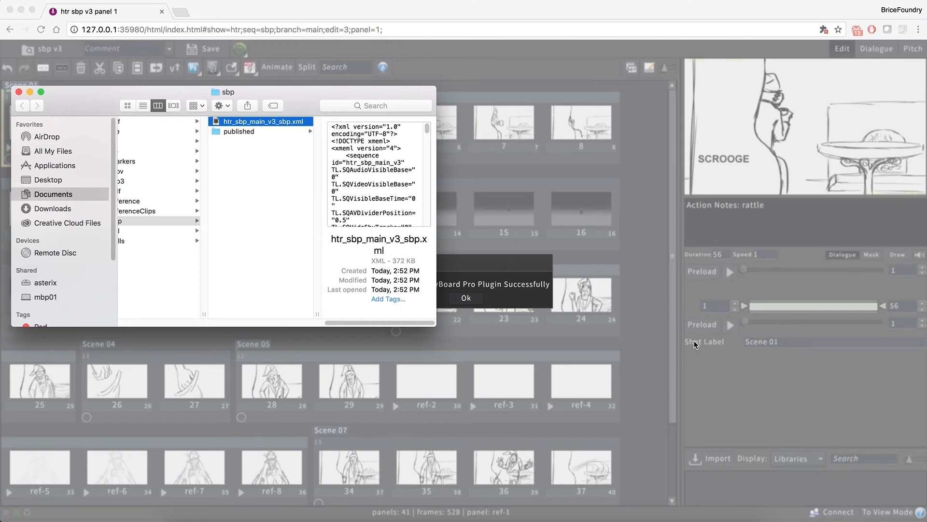
click(465, 299)
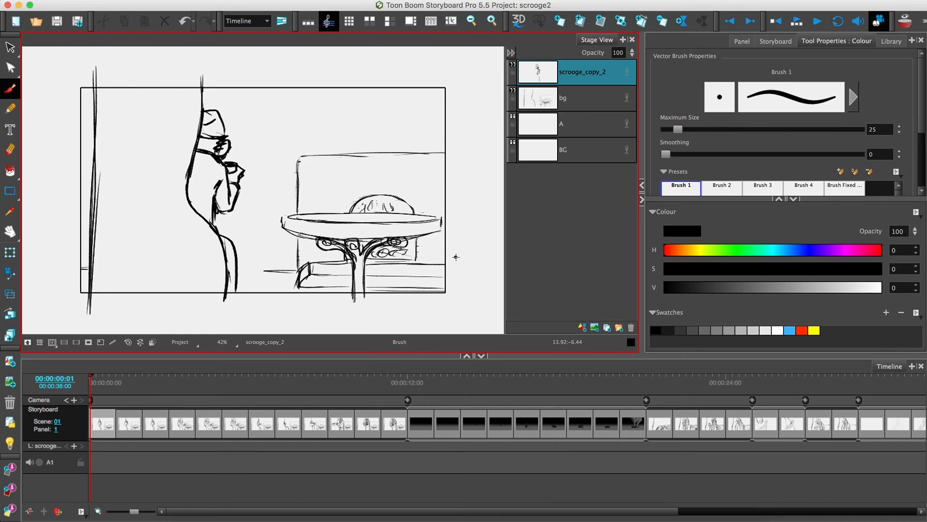
Step: Import htr_sbp_main_v3_sbp.xml as an animatic project into scrooge2, accepting the name mismatch
click(17, 5)
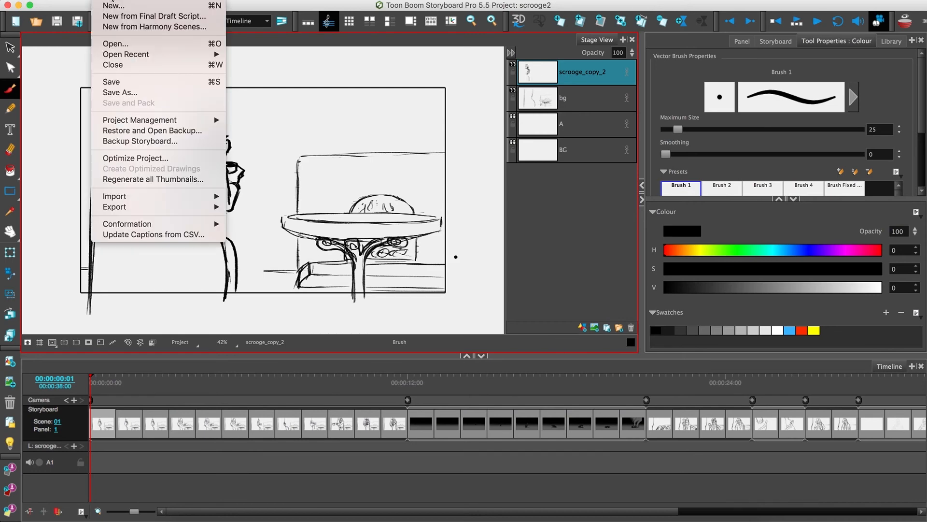
mouse_move(140, 196)
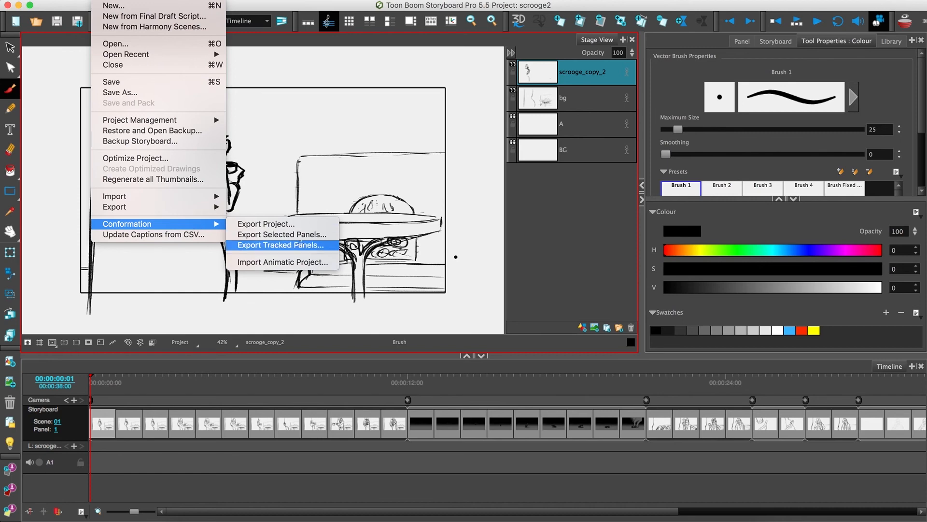
mouse_move(281, 262)
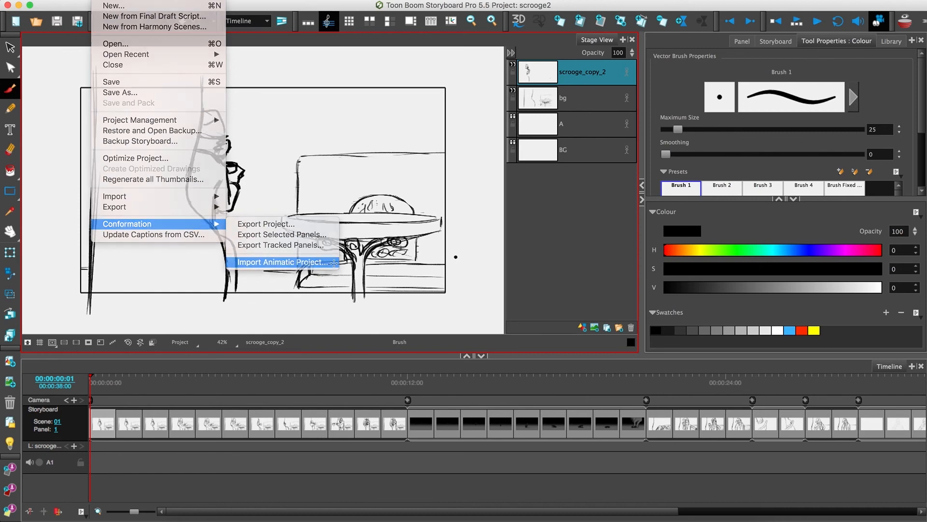
click(281, 262)
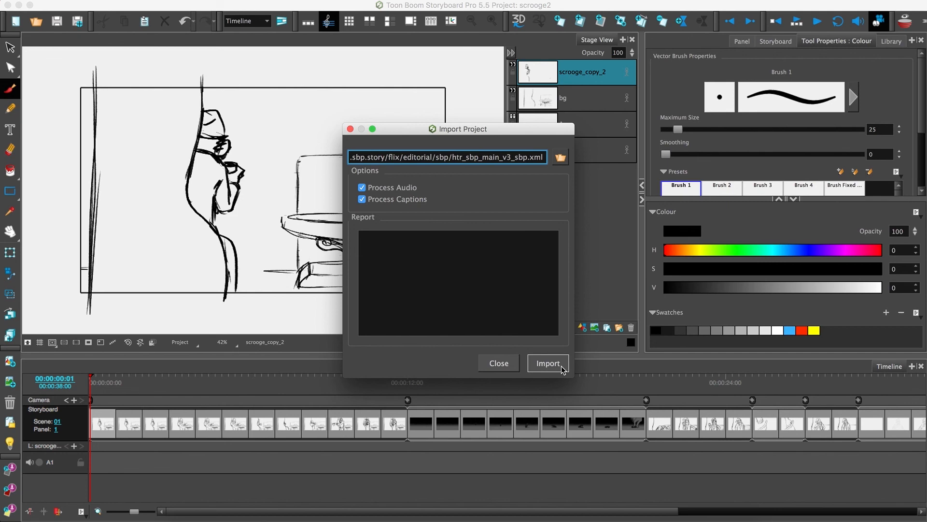
click(546, 363)
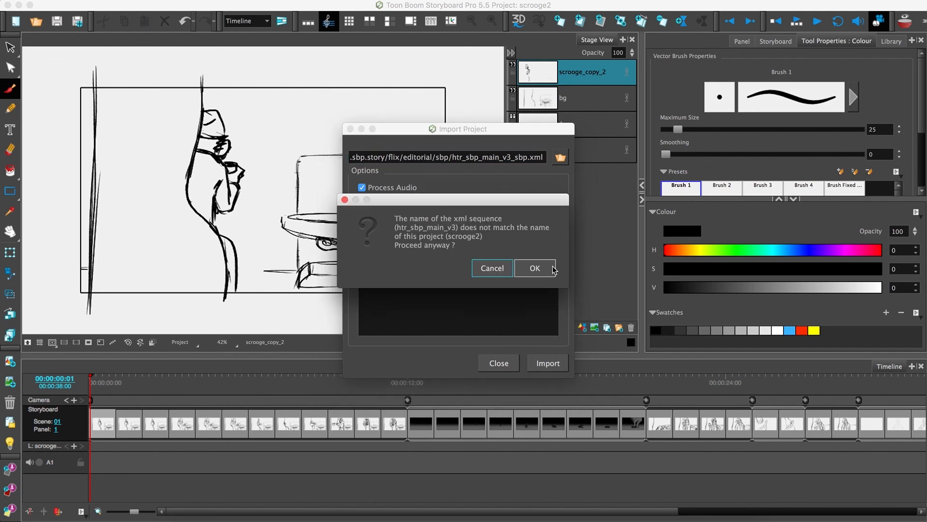
click(534, 267)
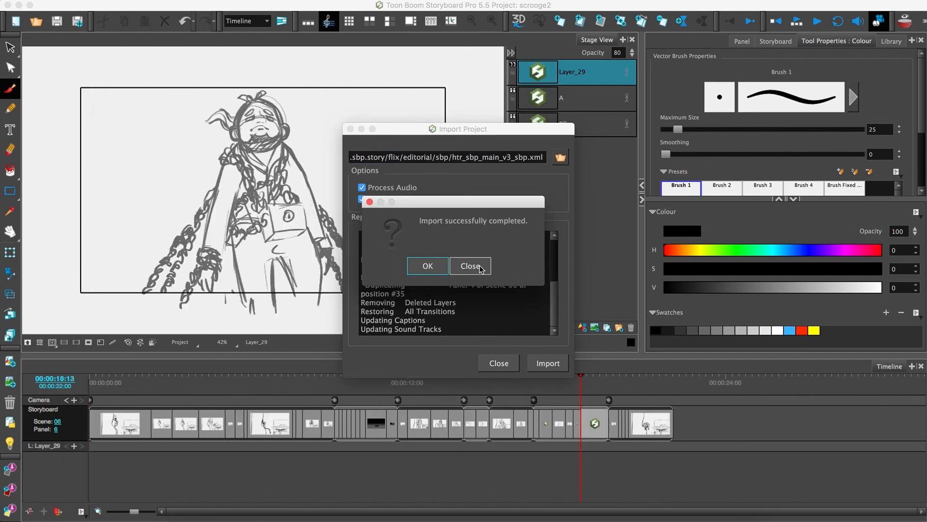
click(471, 265)
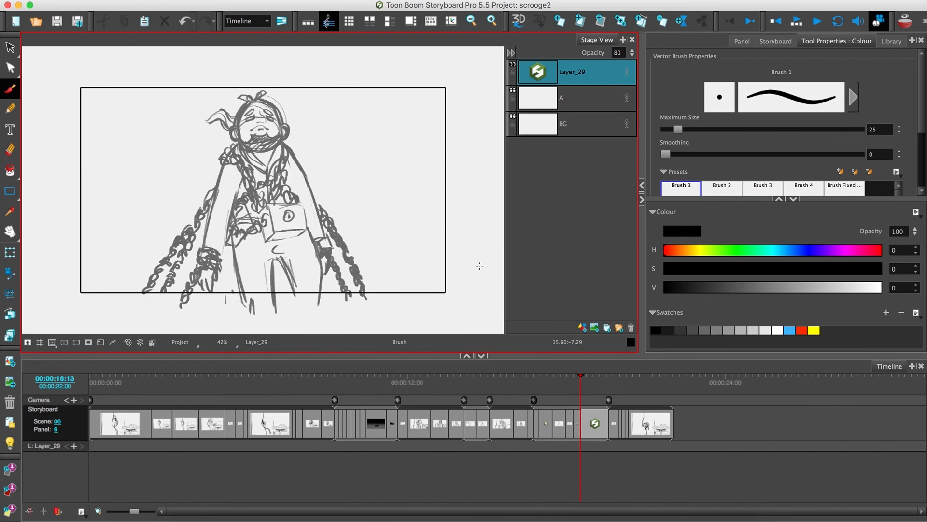